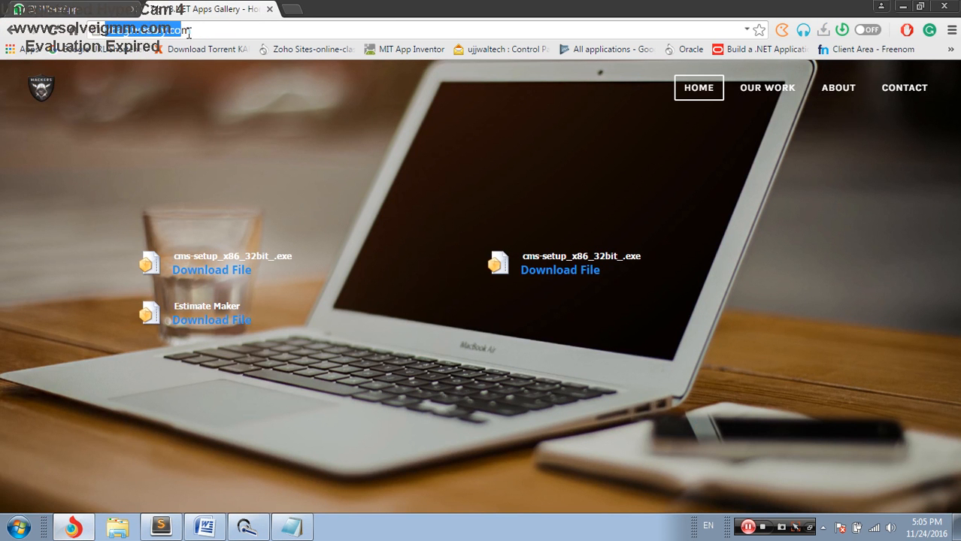
Step: Add the line vbag.weebly.com under the 'OC Remote viewer' notes in Notepad
left_click(292, 527)
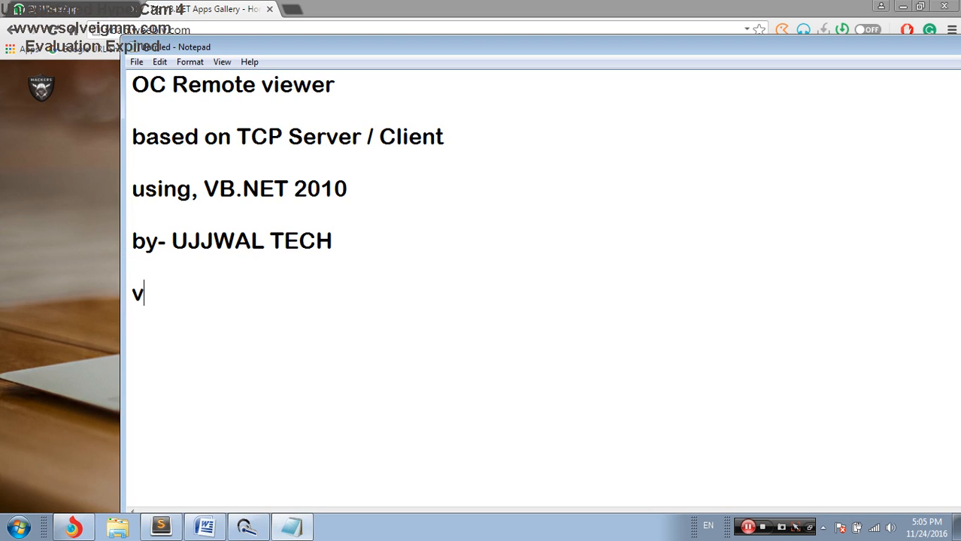
type("bag.")
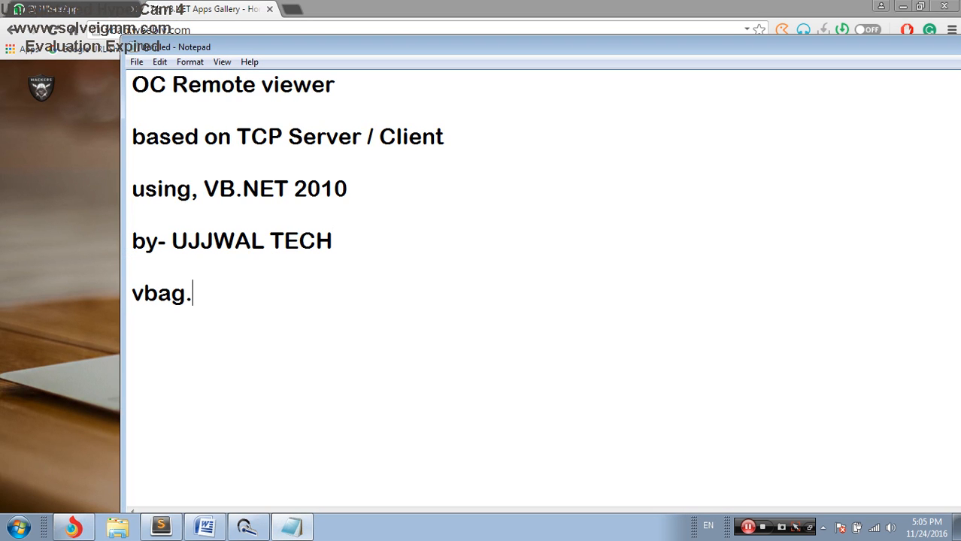
type("weebly")
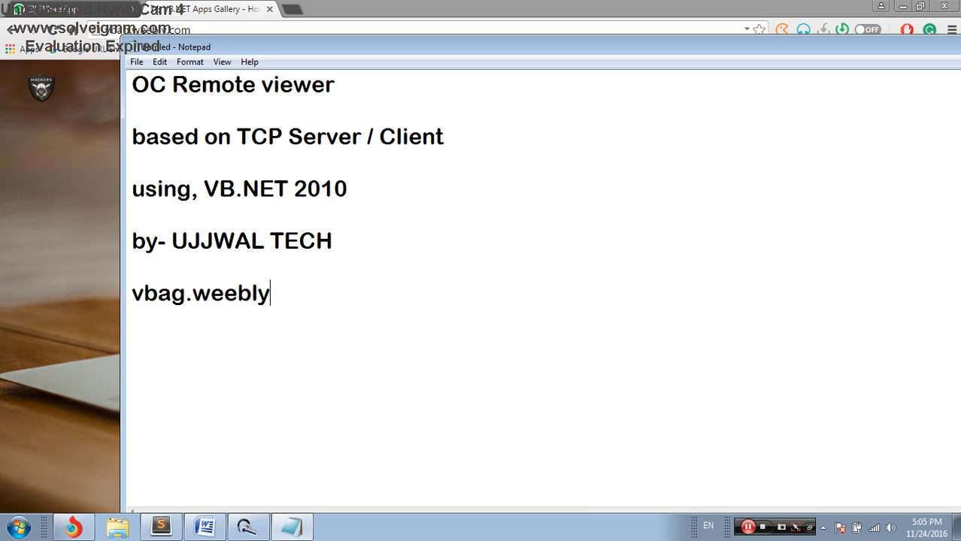
type(".com")
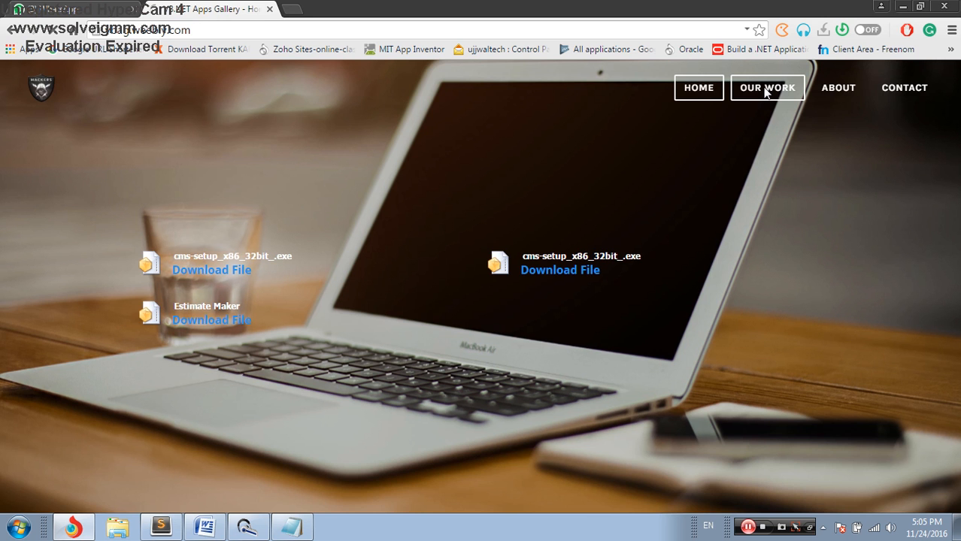
Step: Go to the OUR WORK apps page and find the OC Viewer [Client Server] entry
left_click(766, 87)
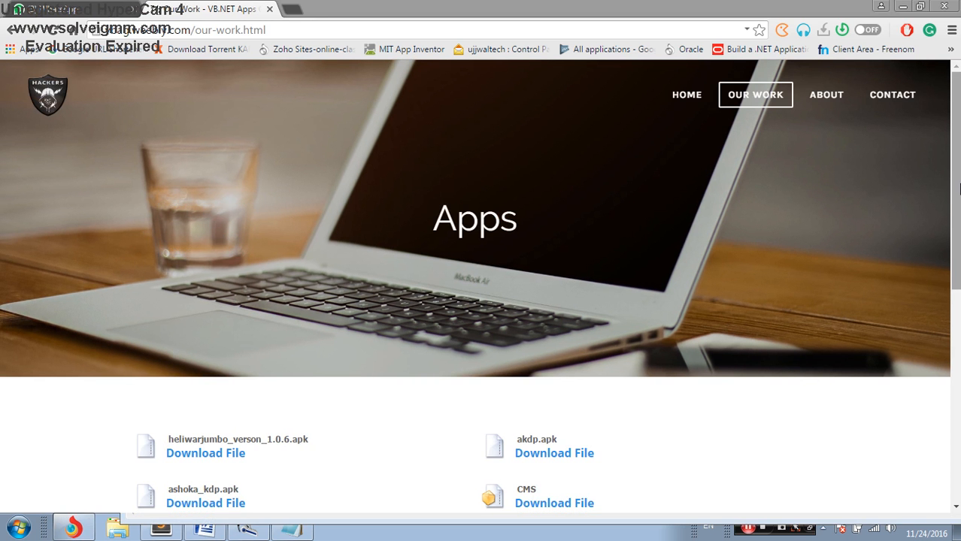
scroll("down", 3)
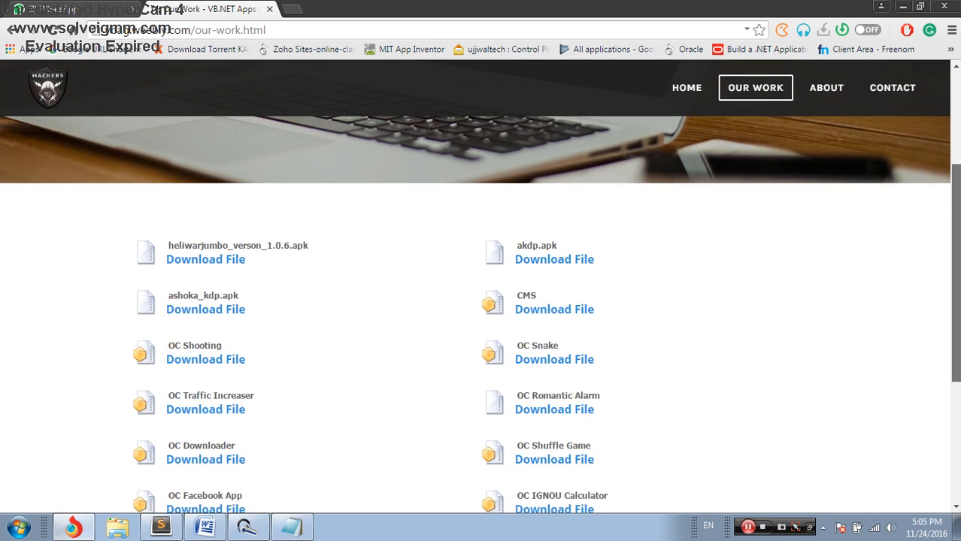
scroll("down", 3)
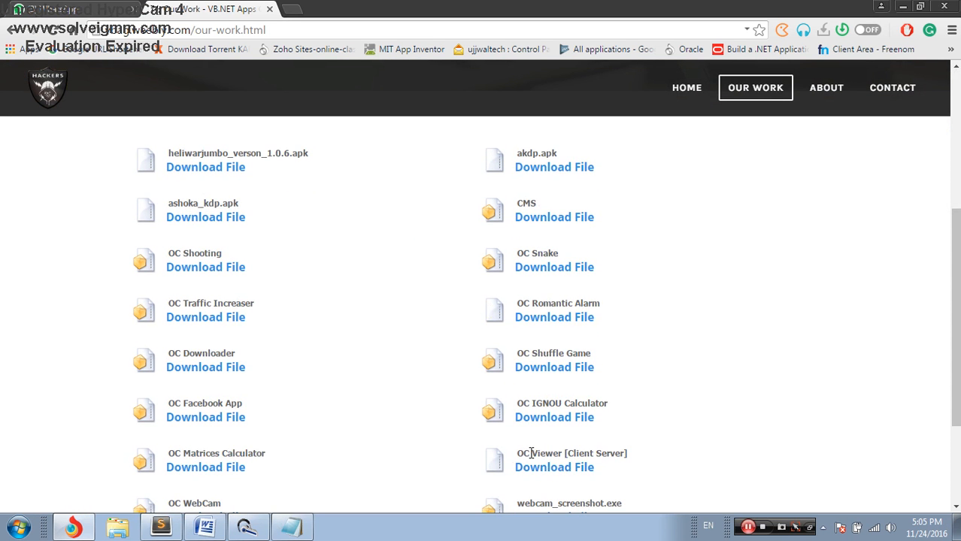
mouse_move(572, 466)
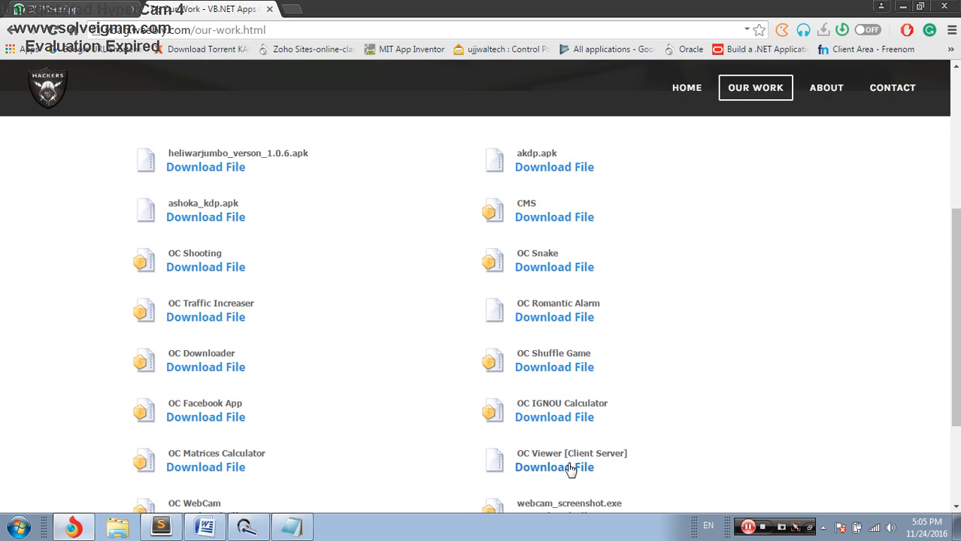
Step: Download the oc_viewer.rar archive and show it in its download folder
left_click(553, 467)
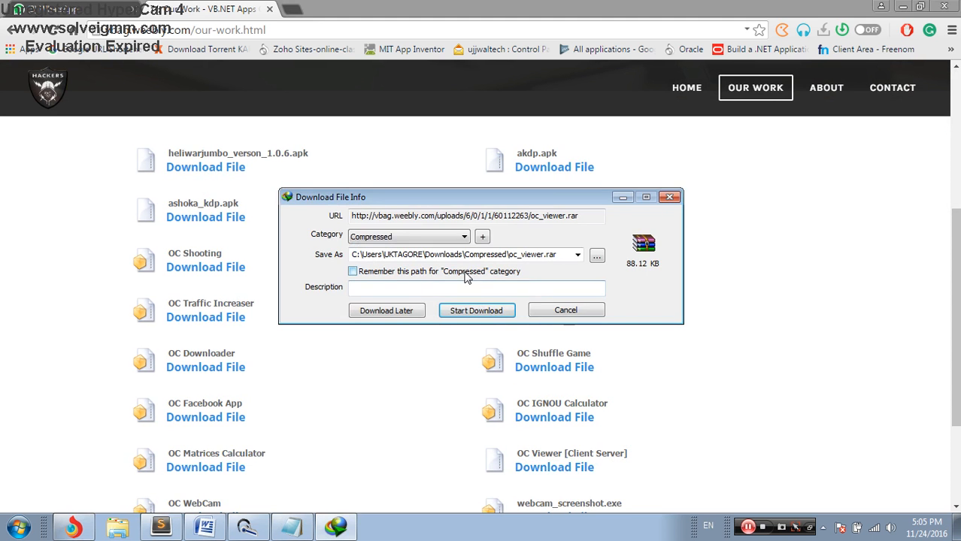
left_click(475, 309)
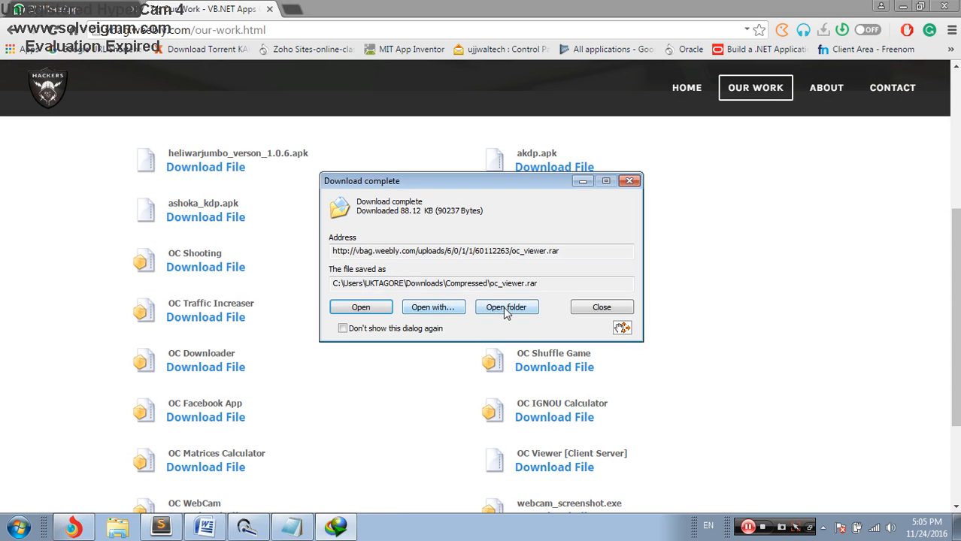
left_click(602, 306)
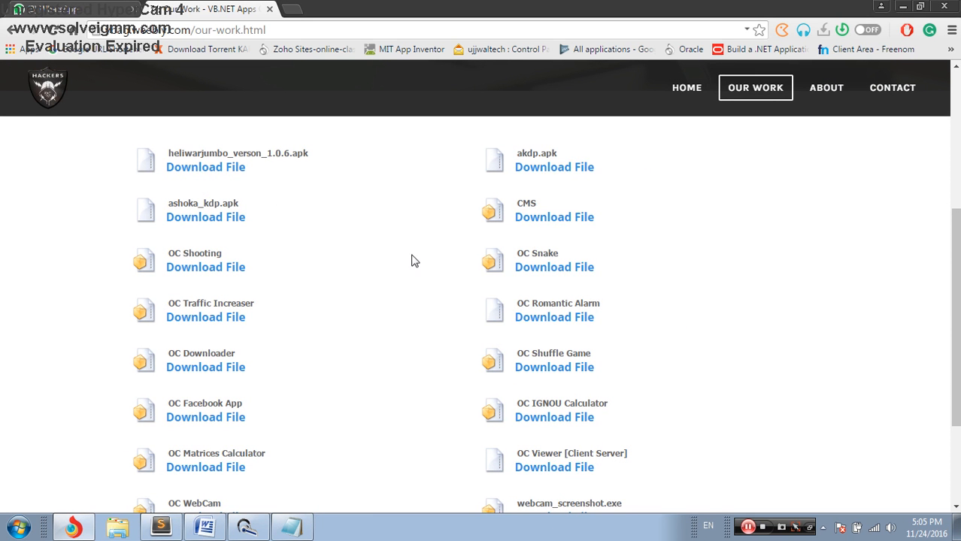
mouse_move(413, 240)
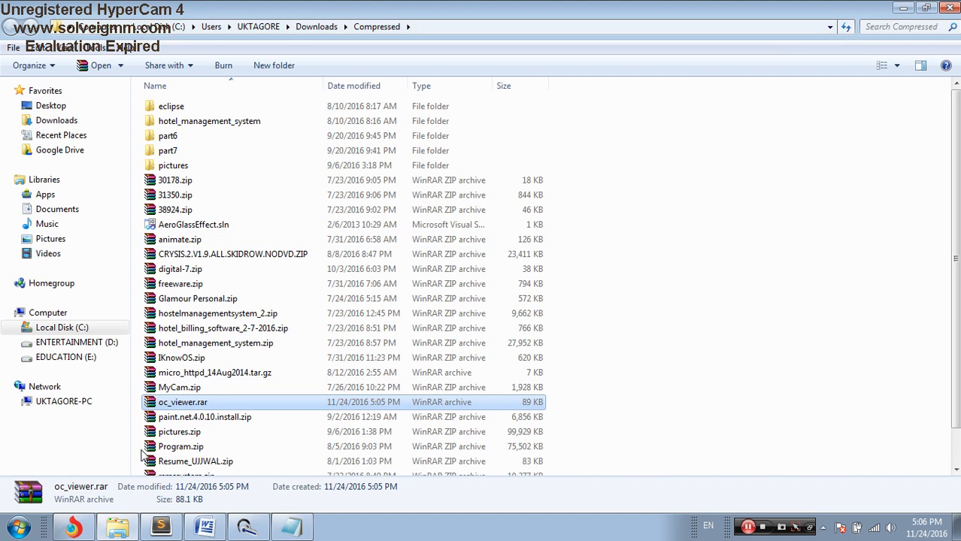
Step: Extract oc_viewer.rar in place on the desktop with Extract Here
left_click(72, 526)
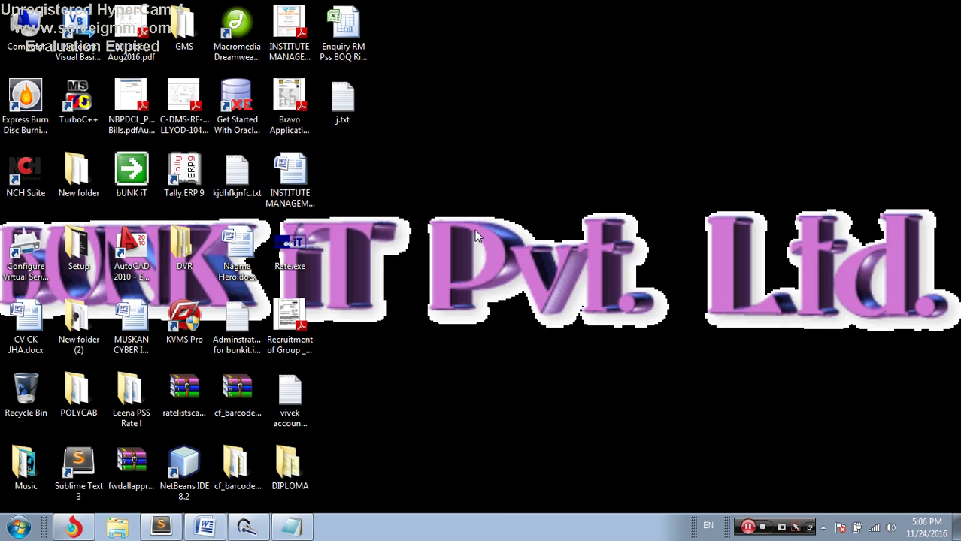
right_click(343, 168)
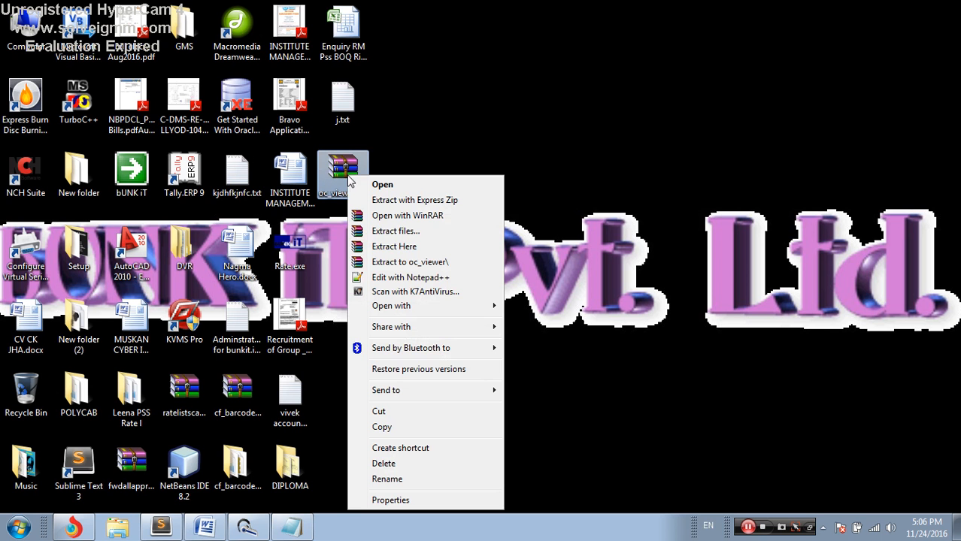
mouse_move(394, 246)
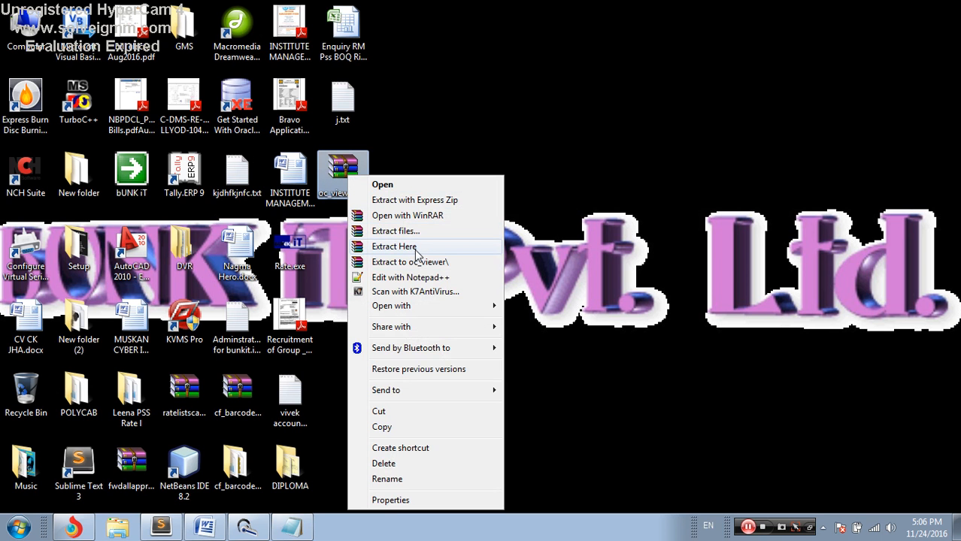
left_click(394, 246)
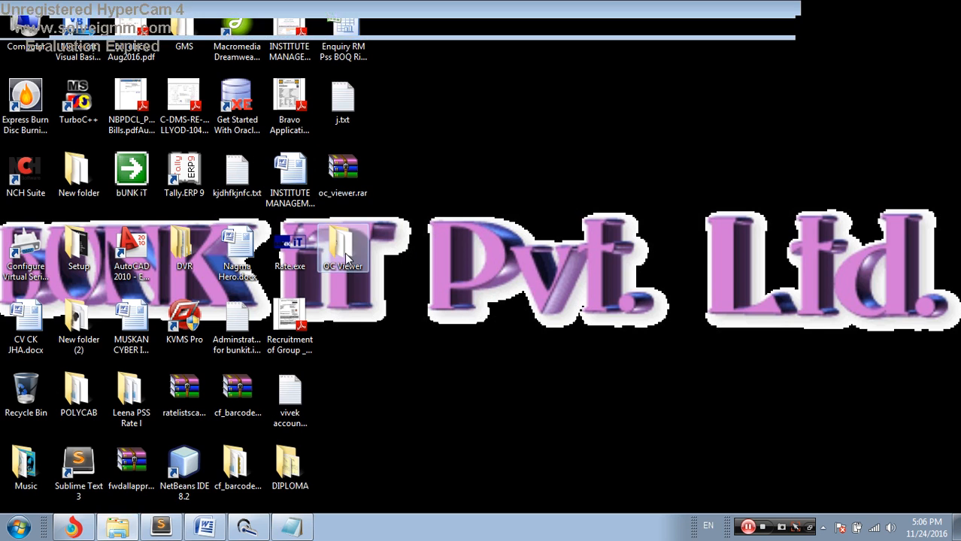
Step: Enter the extracted OC Viewer folder and look over the Client and Server executables
double_click(343, 248)
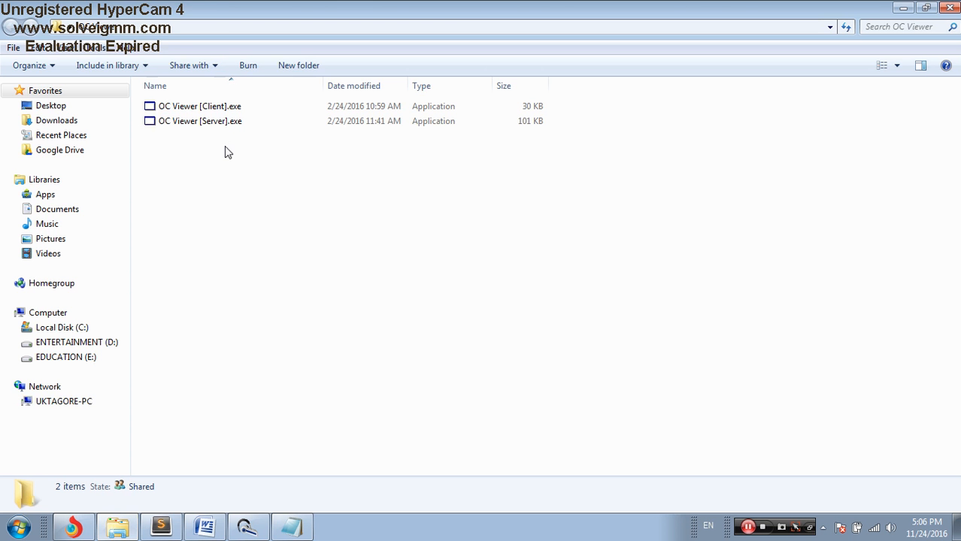
left_click(200, 121)
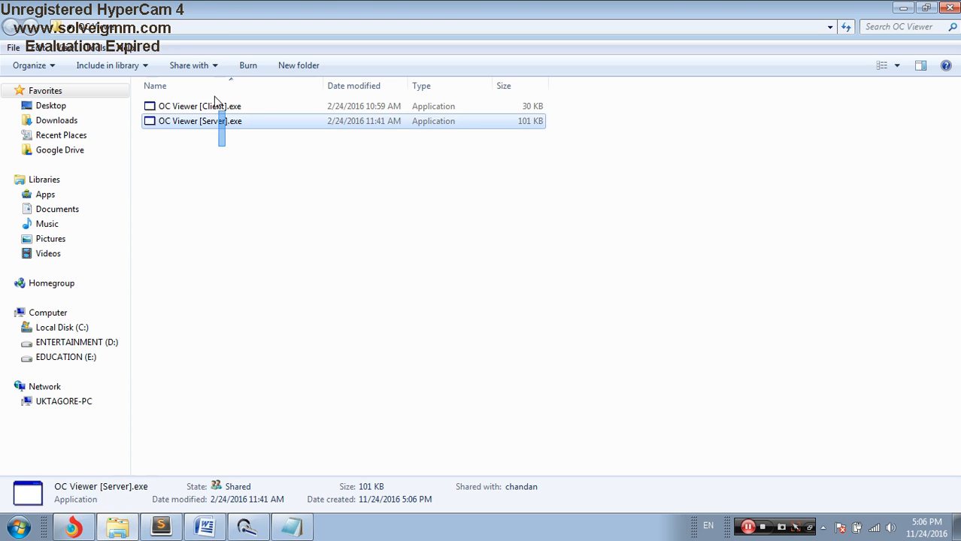
left_click(173, 135)
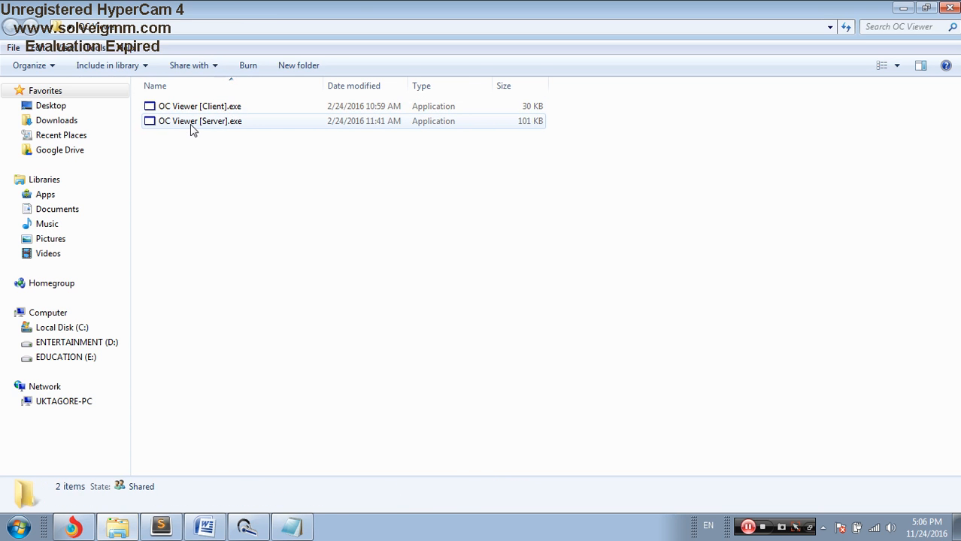
left_click(200, 105)
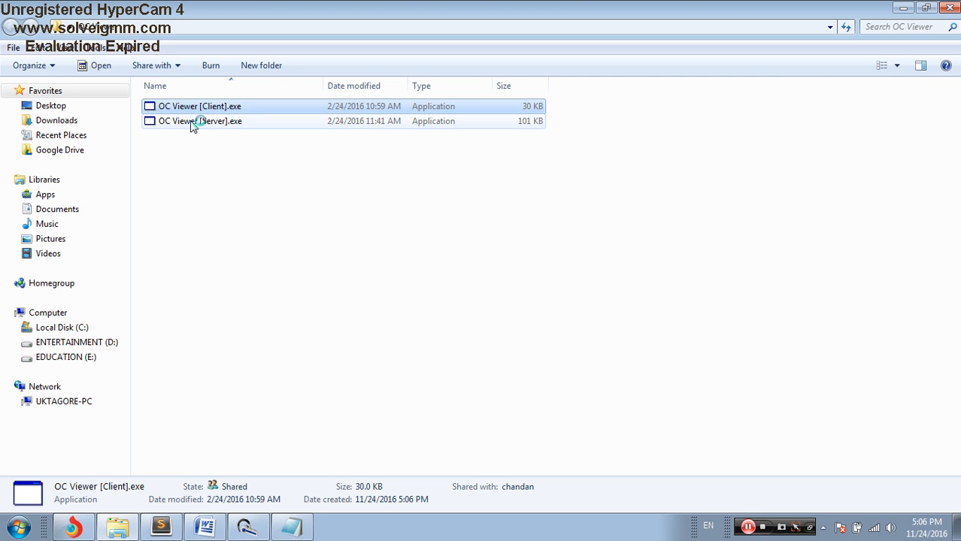
Step: Launch OC Viewer [Server].exe to reach its Setup Connection screen
left_click(200, 120)
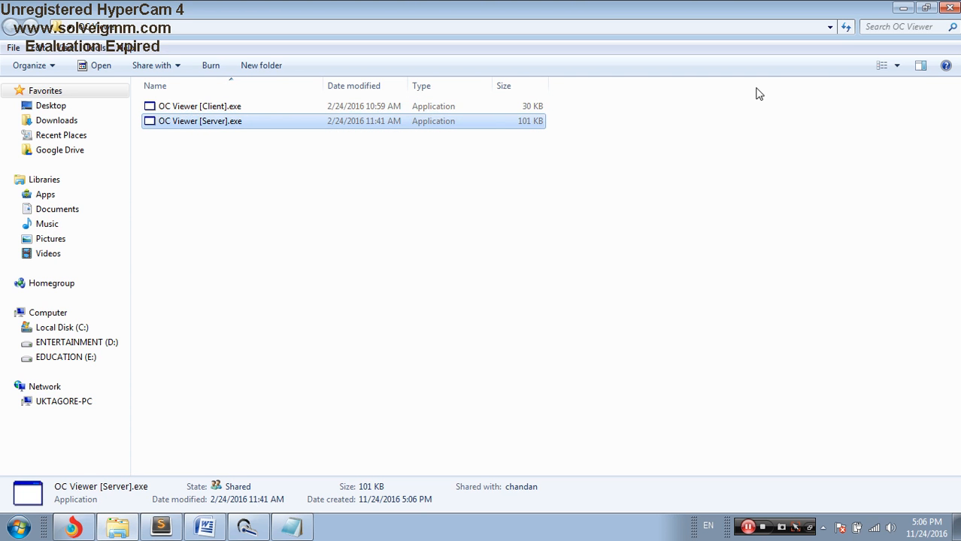
double_click(200, 120)
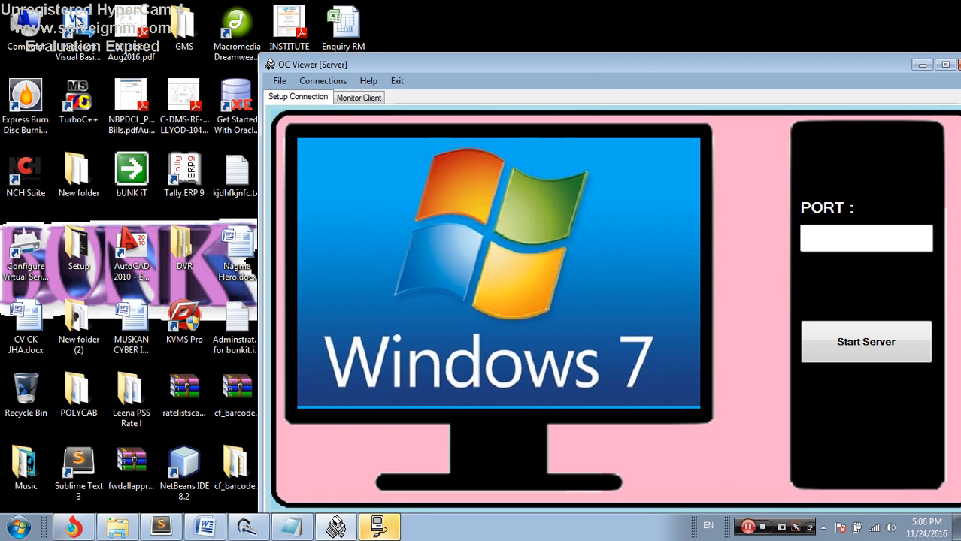
mouse_move(553, 78)
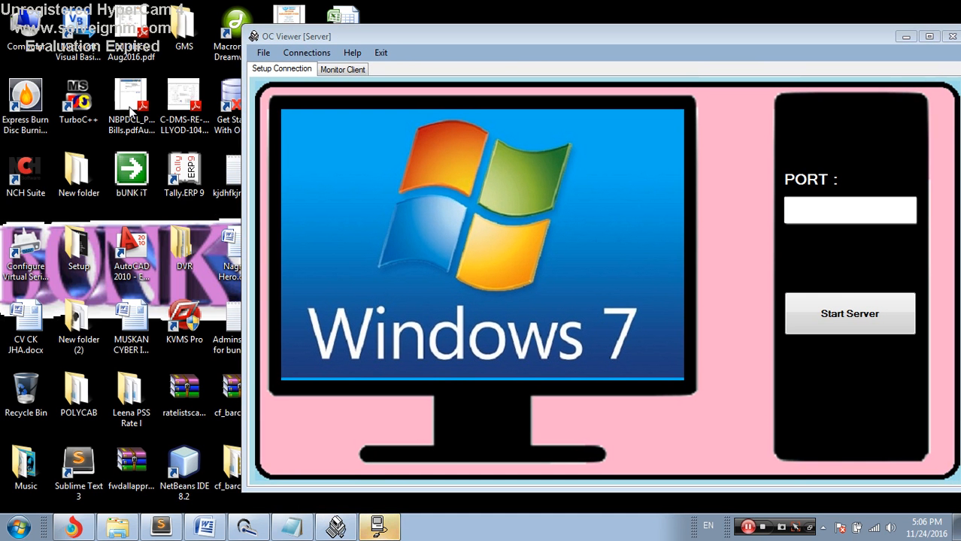
mouse_move(105, 207)
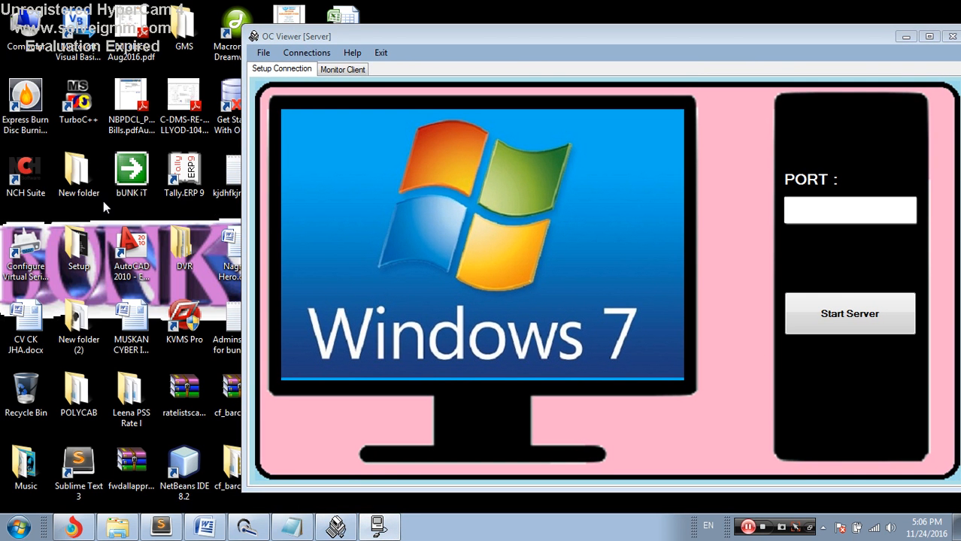
mouse_move(699, 117)
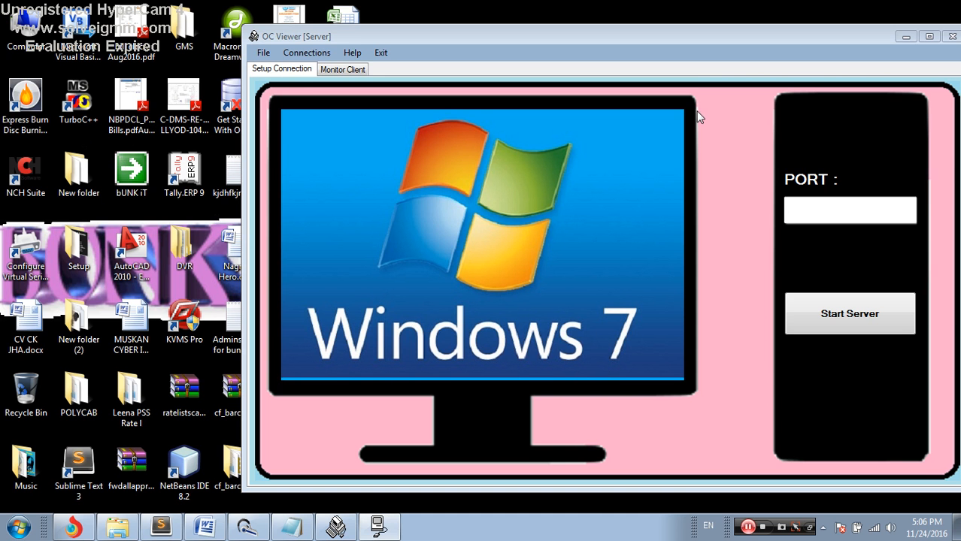
Step: Enter 6666 in the server's PORT field
left_click(849, 211)
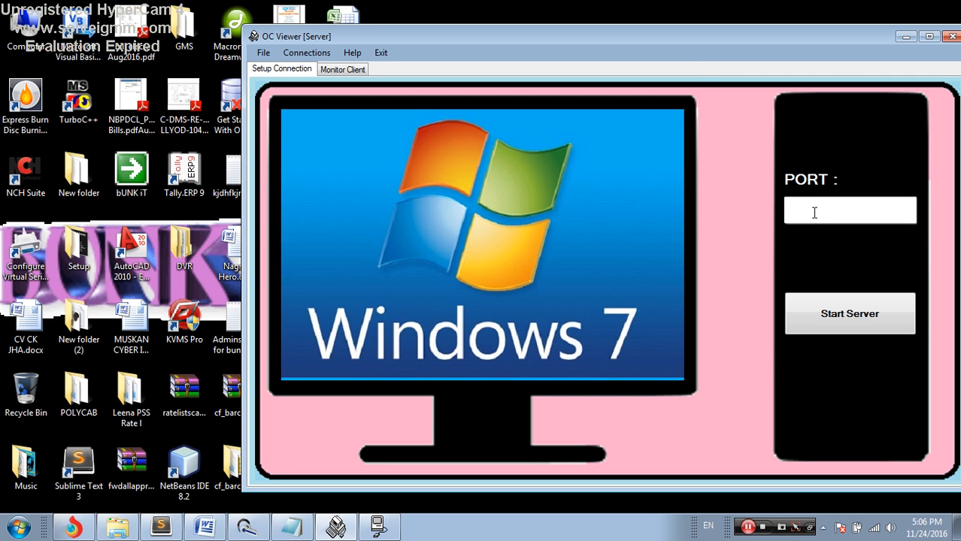
type("6666")
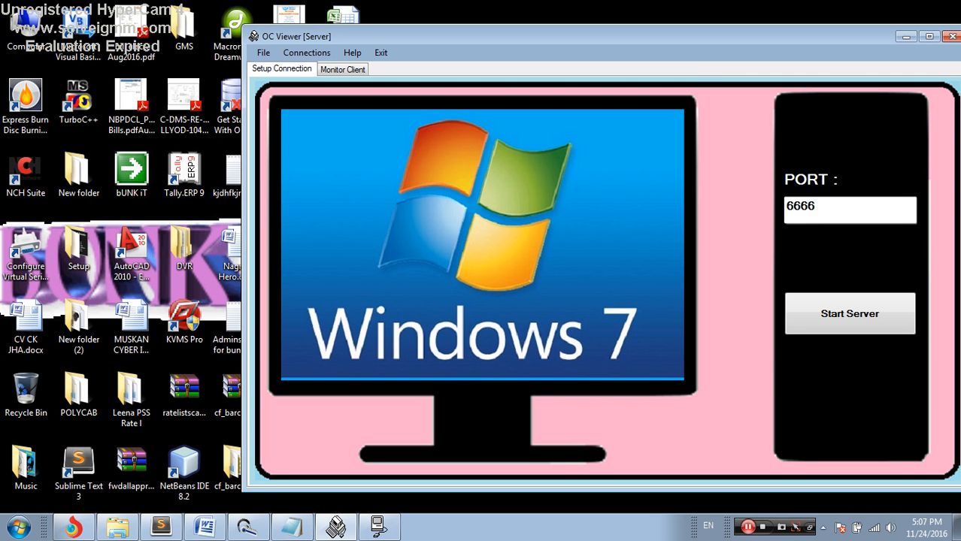
mouse_move(850, 314)
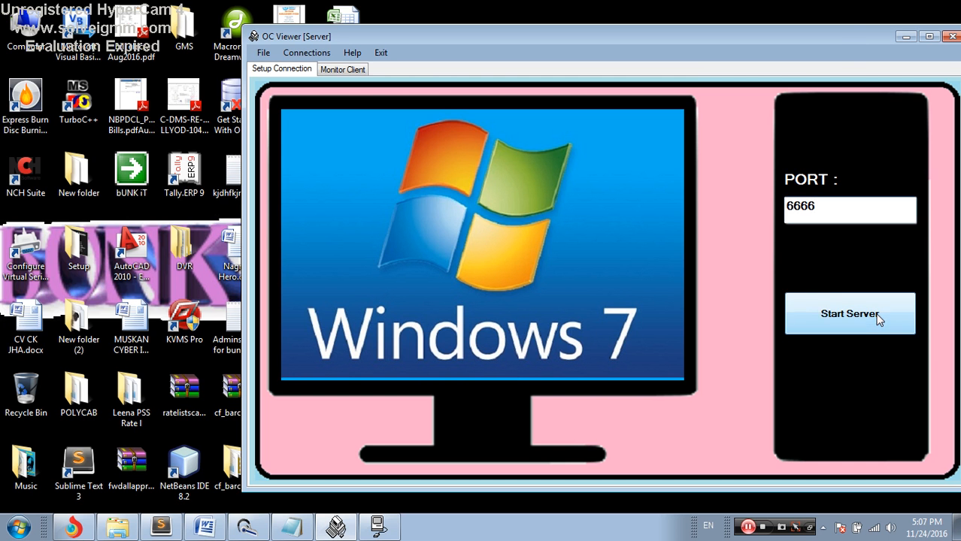
Step: Start the server on port 6666 so the button reads Started
left_click(850, 314)
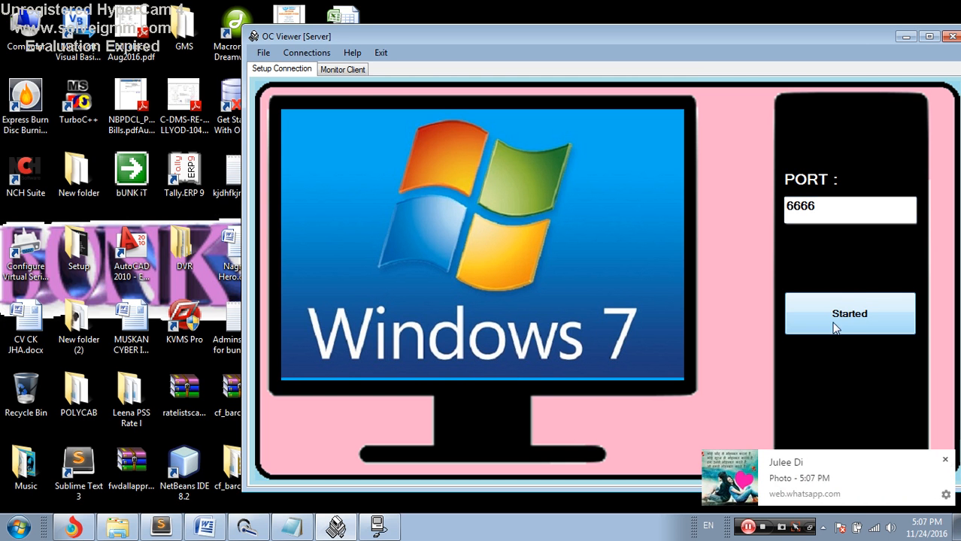
mouse_move(239, 169)
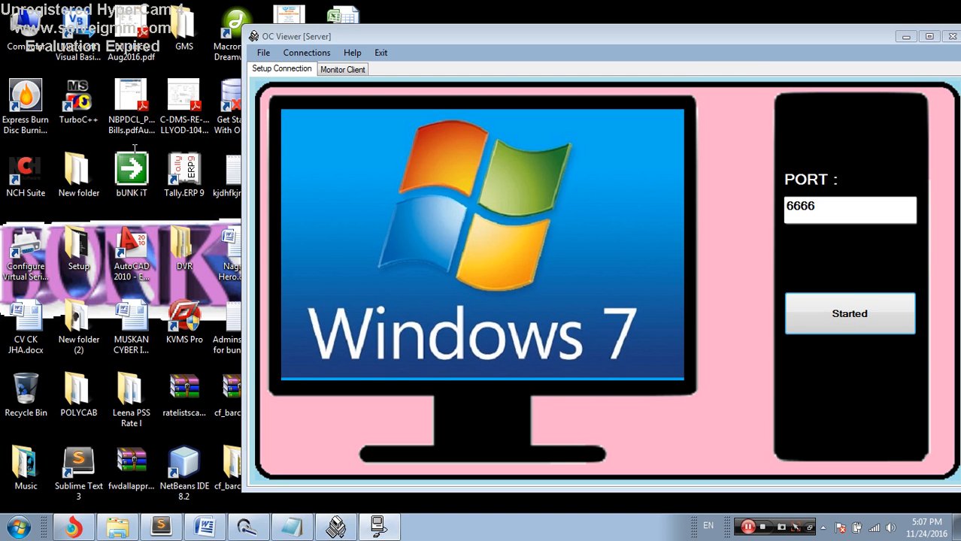
mouse_move(162, 148)
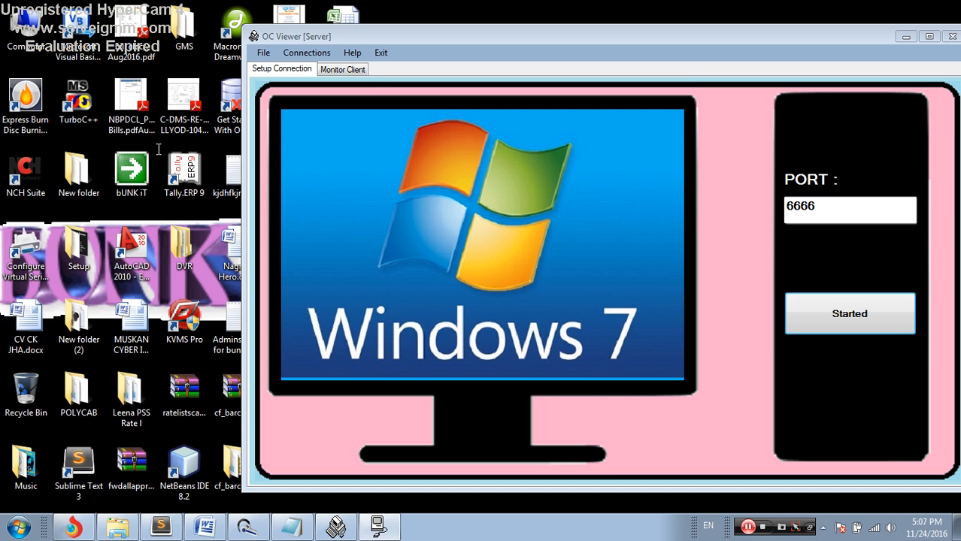
mouse_move(163, 149)
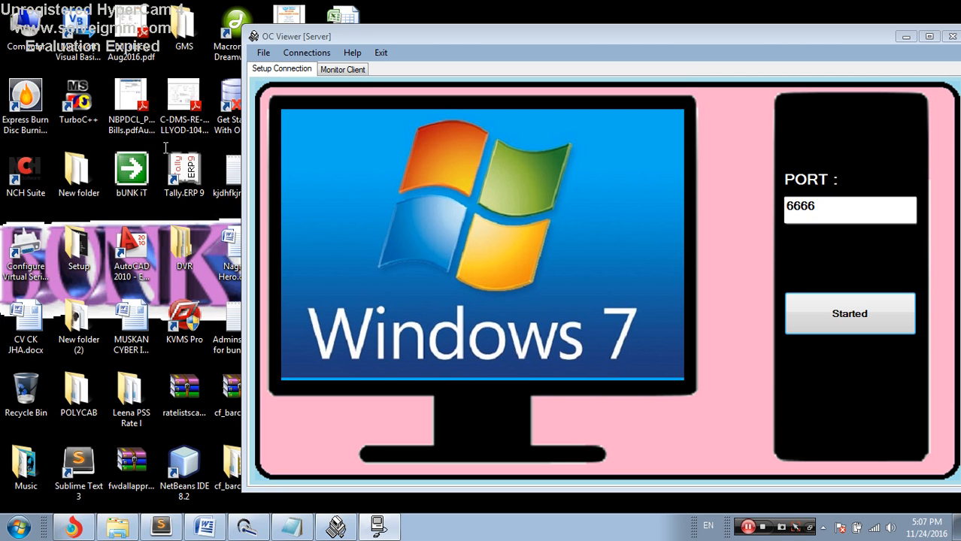
mouse_move(111, 172)
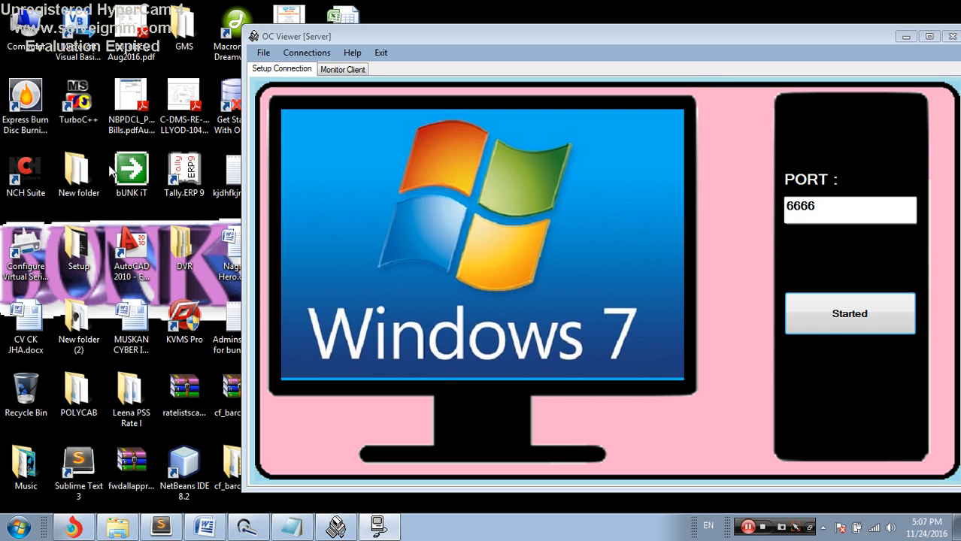
mouse_move(612, 239)
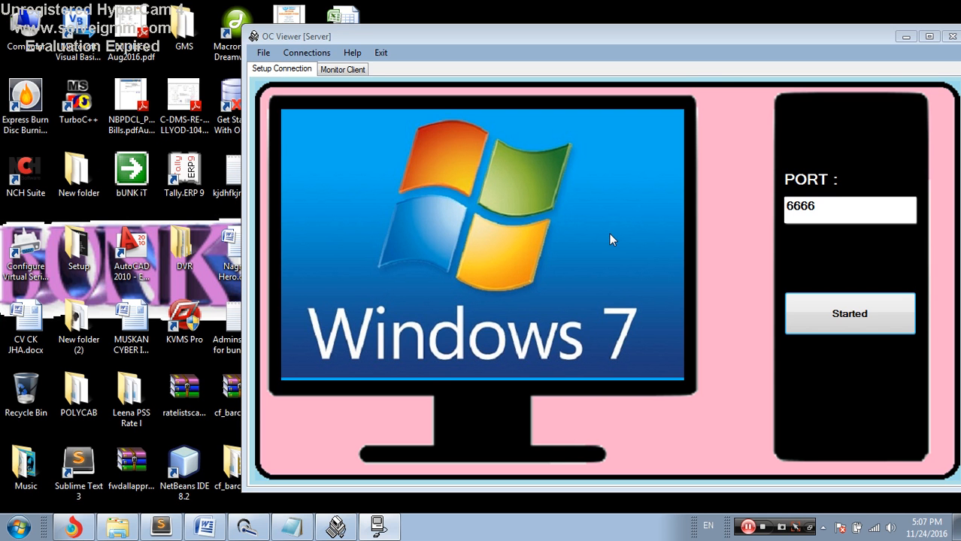
mouse_move(202, 130)
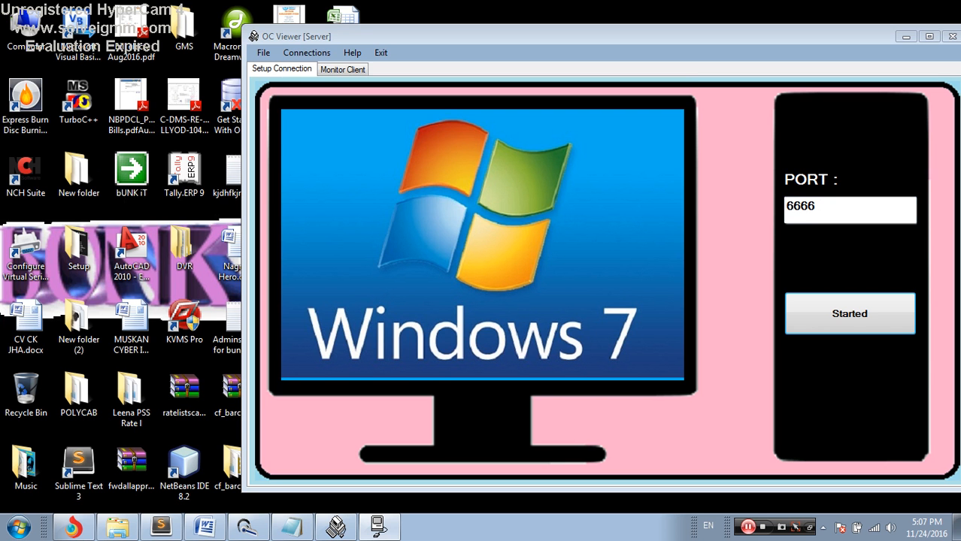
mouse_move(89, 197)
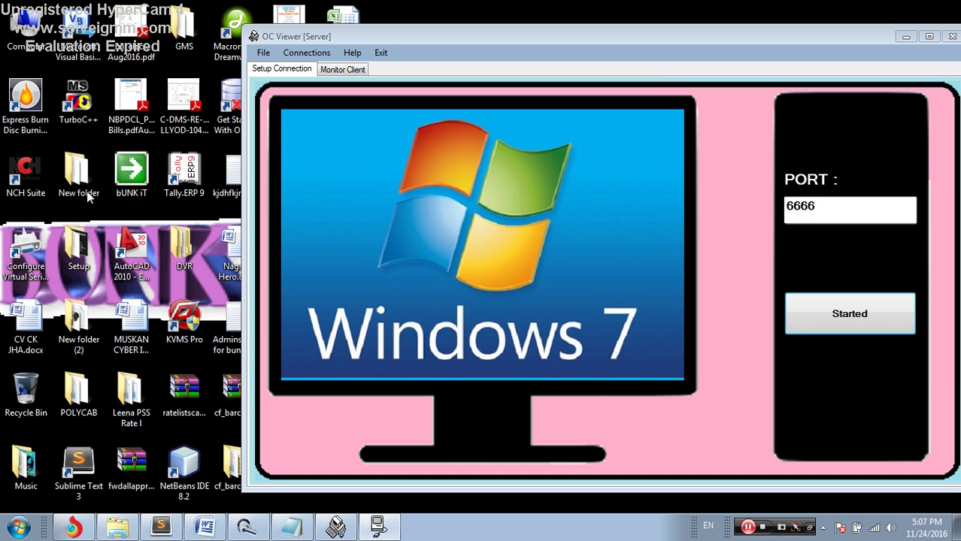
mouse_move(103, 211)
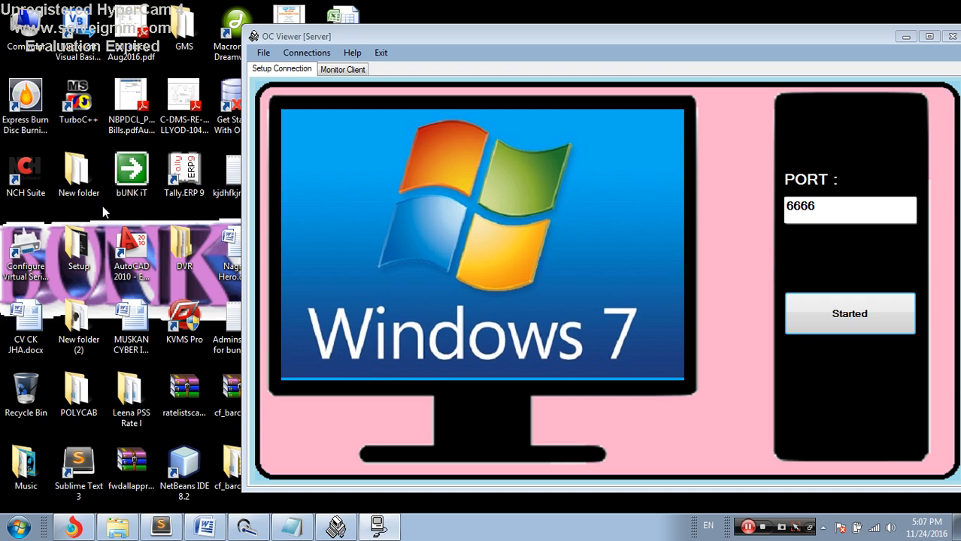
mouse_move(93, 187)
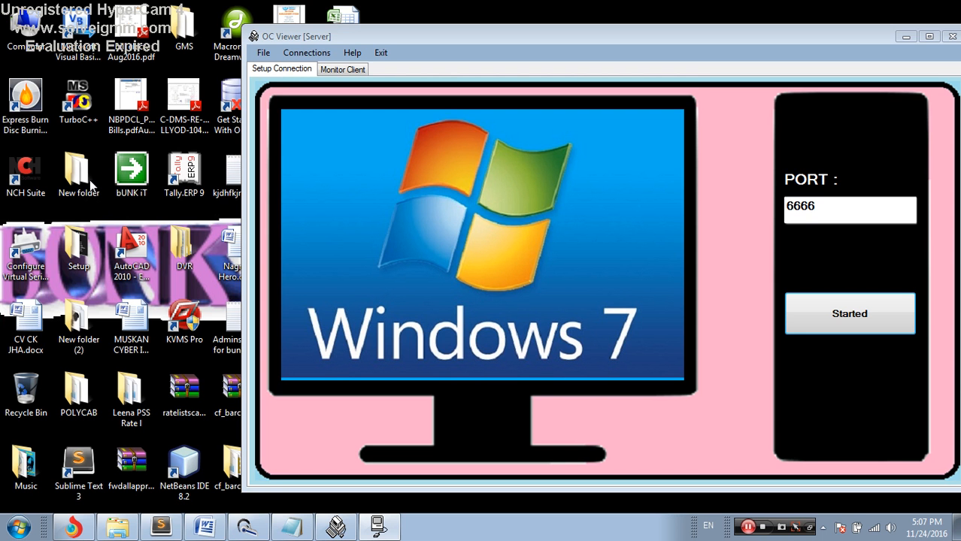
mouse_move(97, 199)
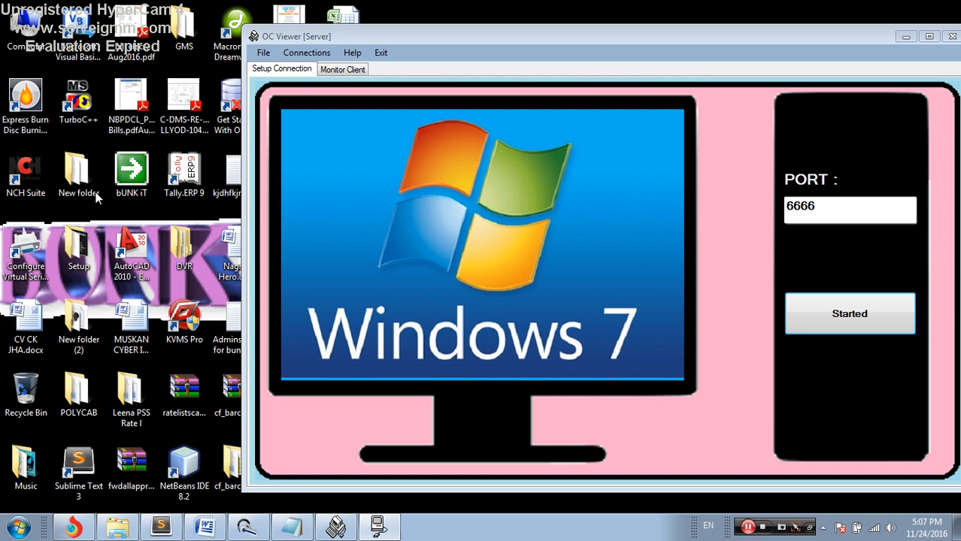
mouse_move(138, 138)
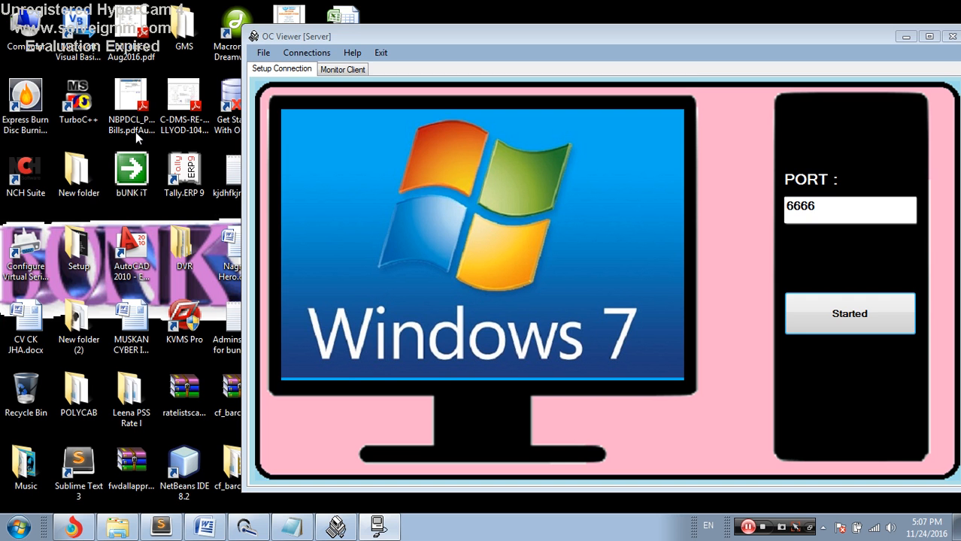
mouse_move(139, 135)
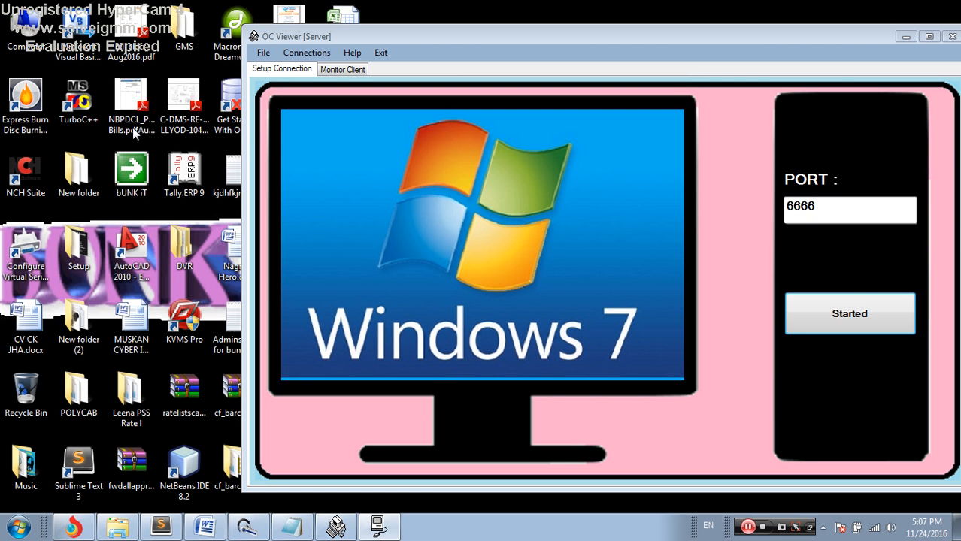
mouse_move(131, 143)
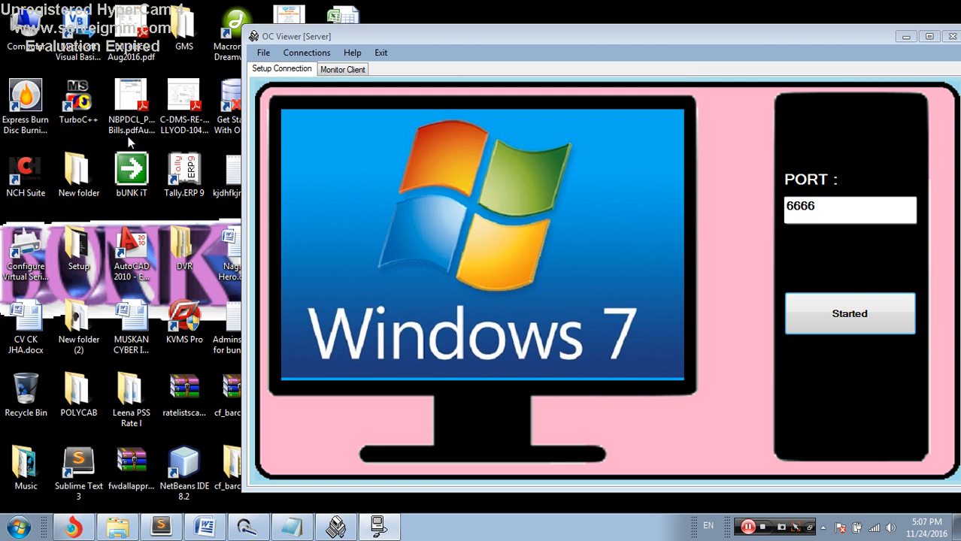
mouse_move(227, 180)
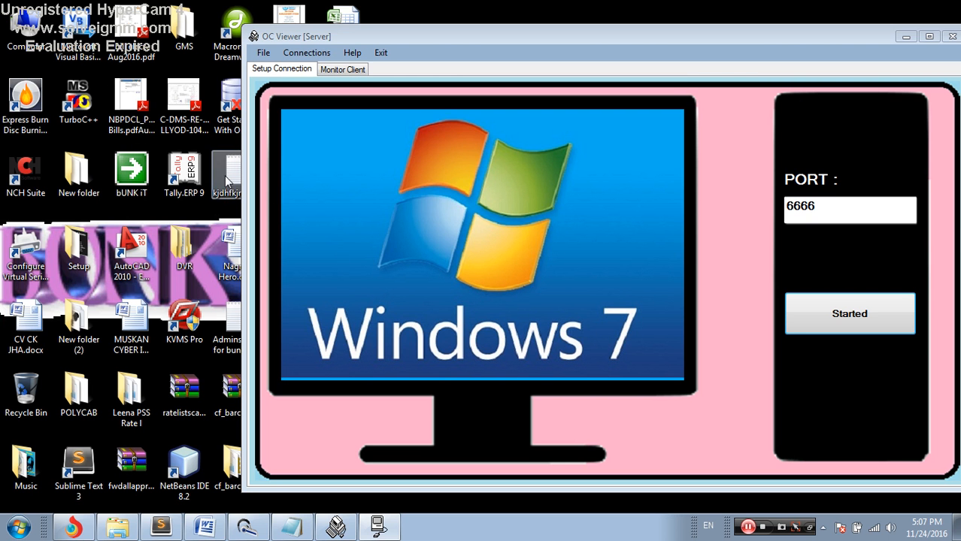
mouse_move(105, 150)
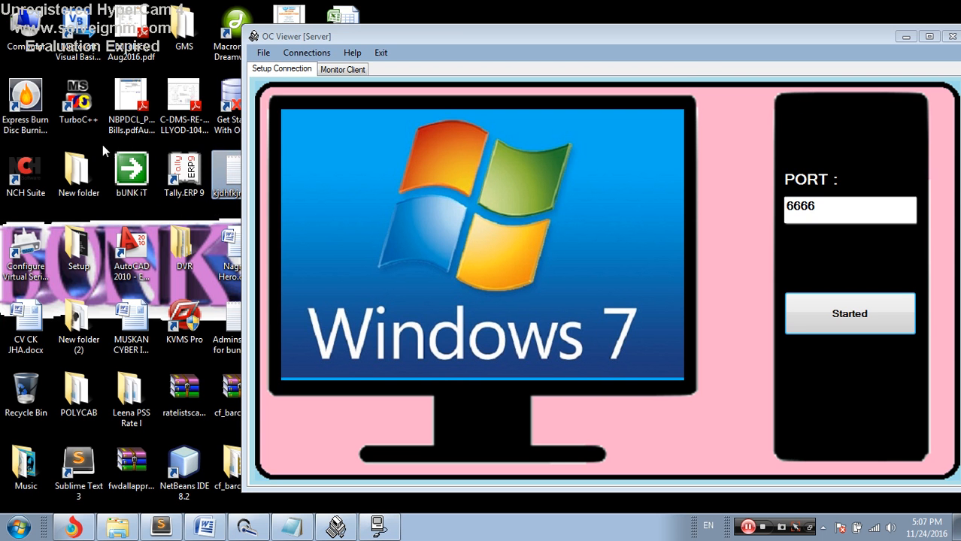
mouse_move(114, 167)
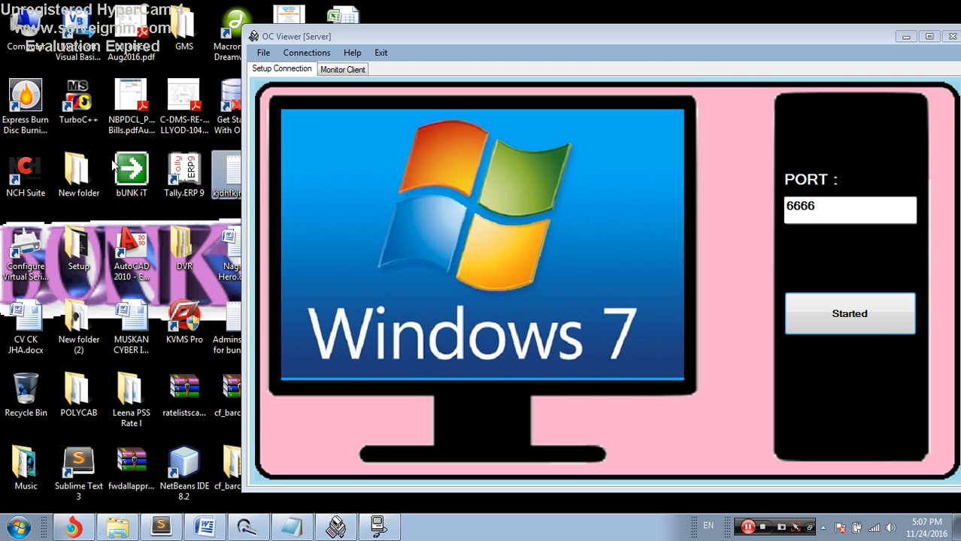
mouse_move(482, 172)
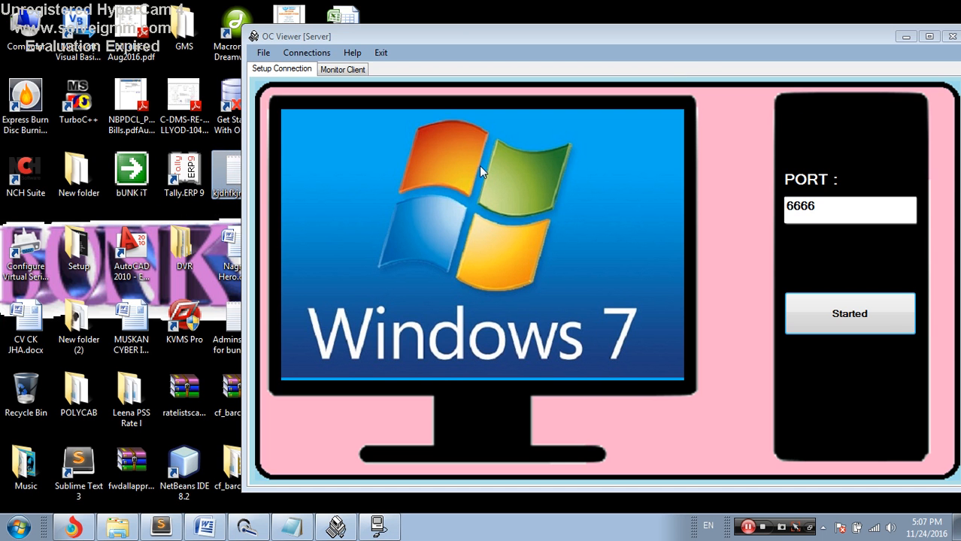
mouse_move(150, 151)
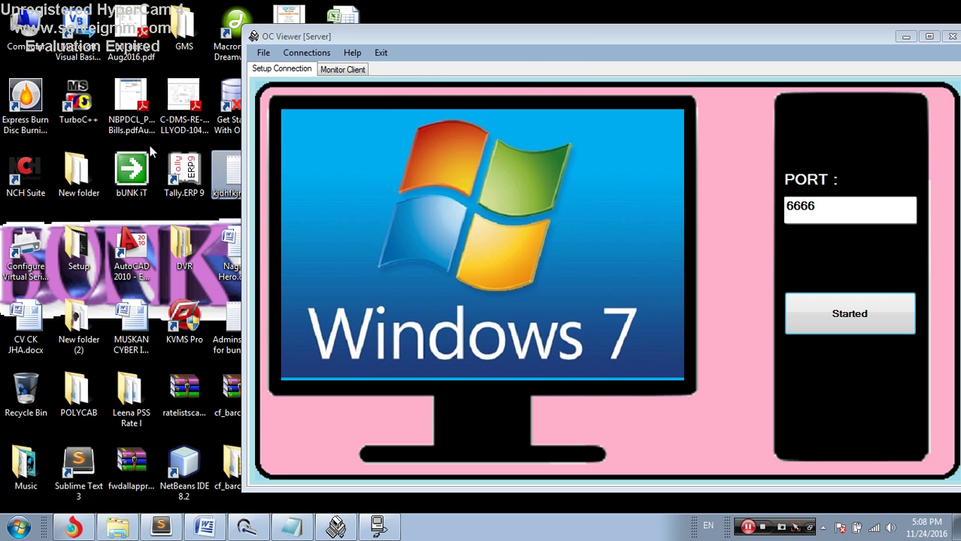
mouse_move(132, 135)
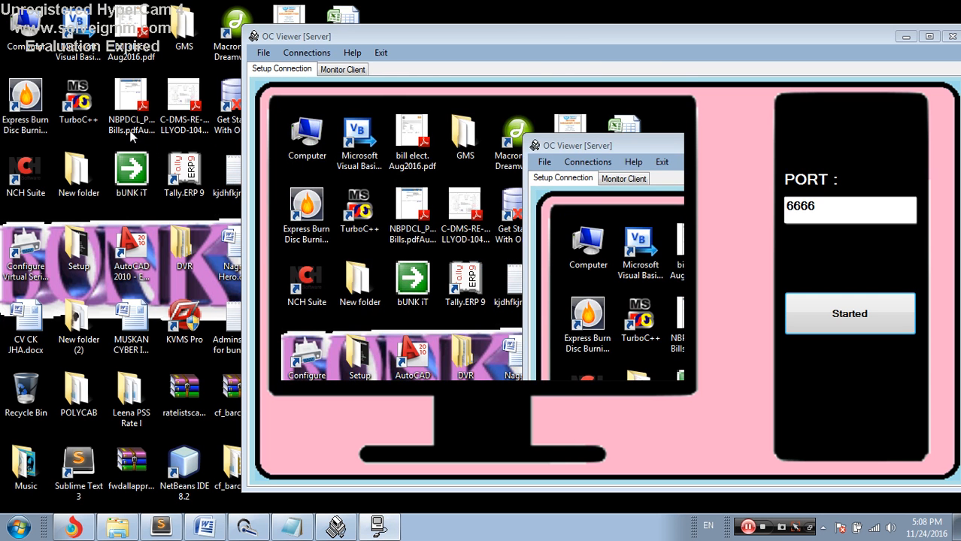
mouse_move(254, 254)
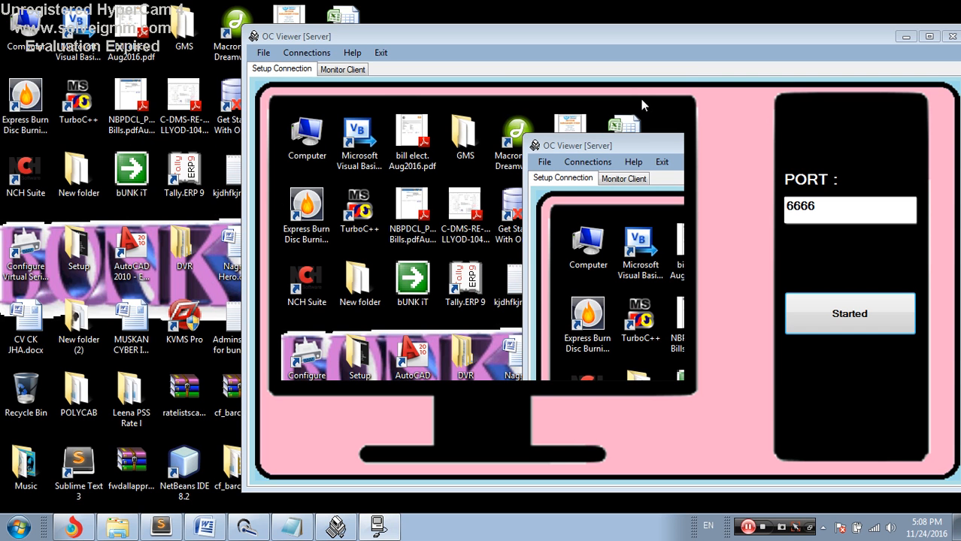
mouse_move(358, 111)
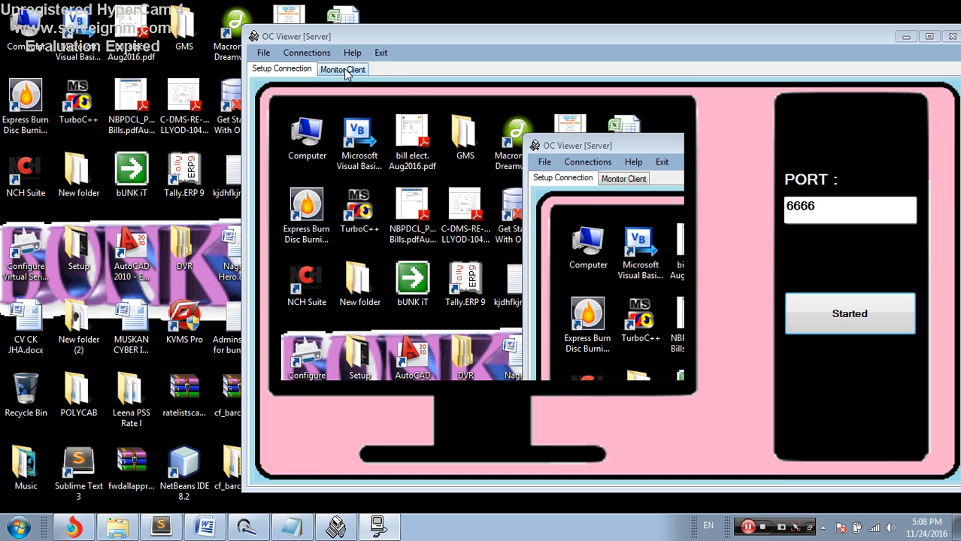
Step: View the streamed desktop in Monitor Client, then return to Setup Connection
left_click(341, 69)
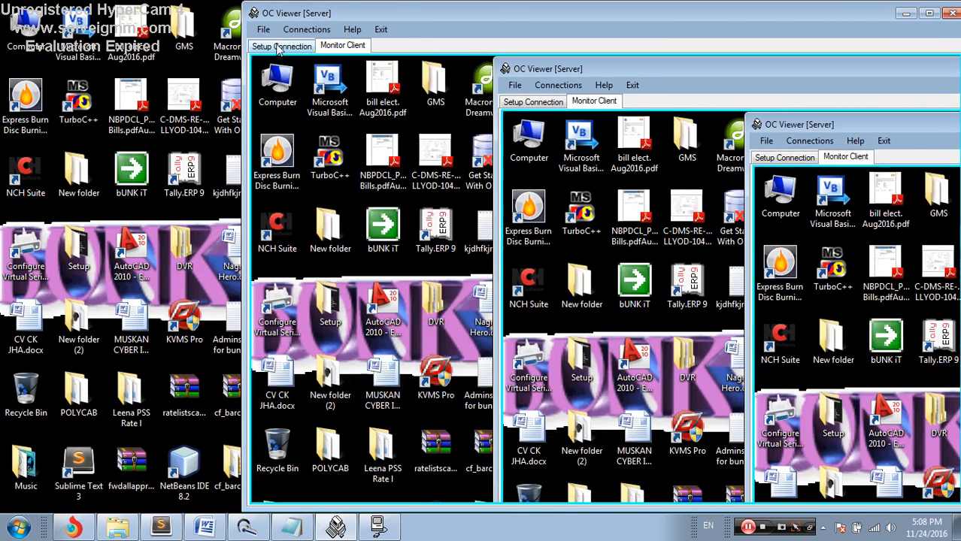
left_click(281, 45)
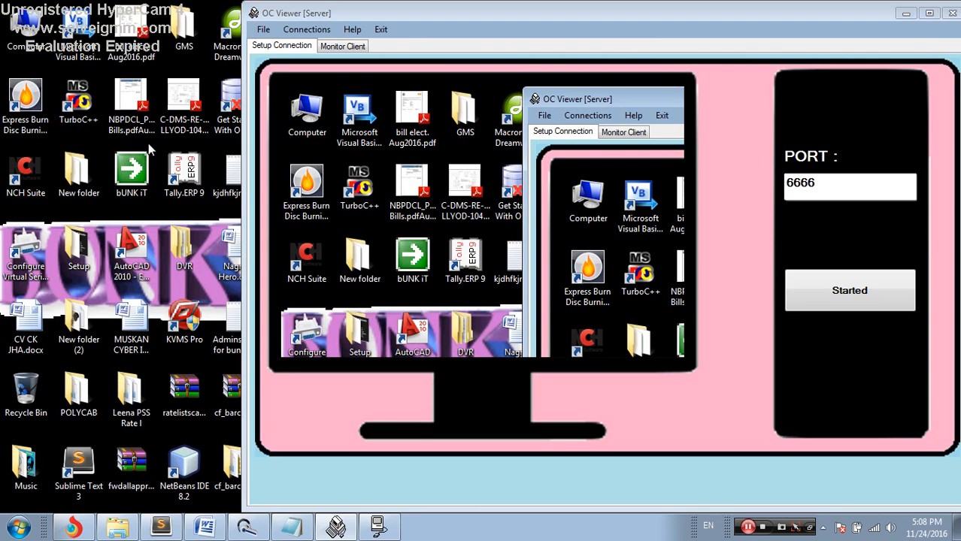